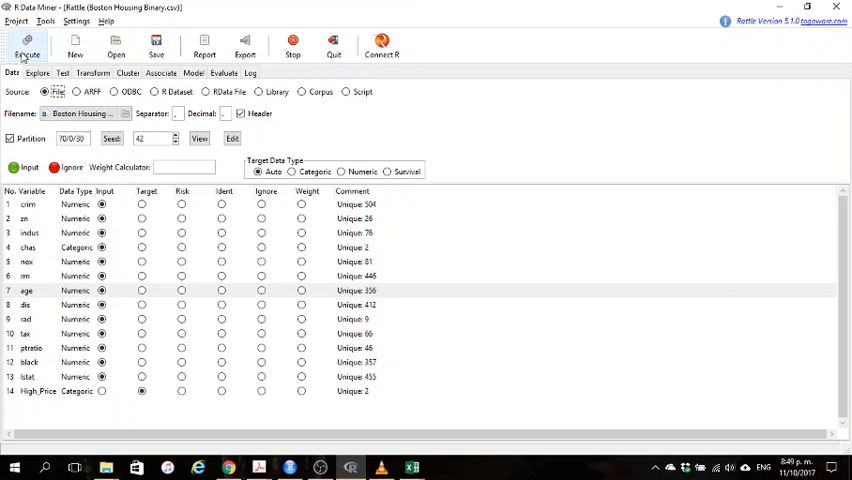
Apply the Boston Housing data settings and choose an SVM with polydot kernel, degree 1.
{"action": "left_click", "coordinate": [194, 72]}
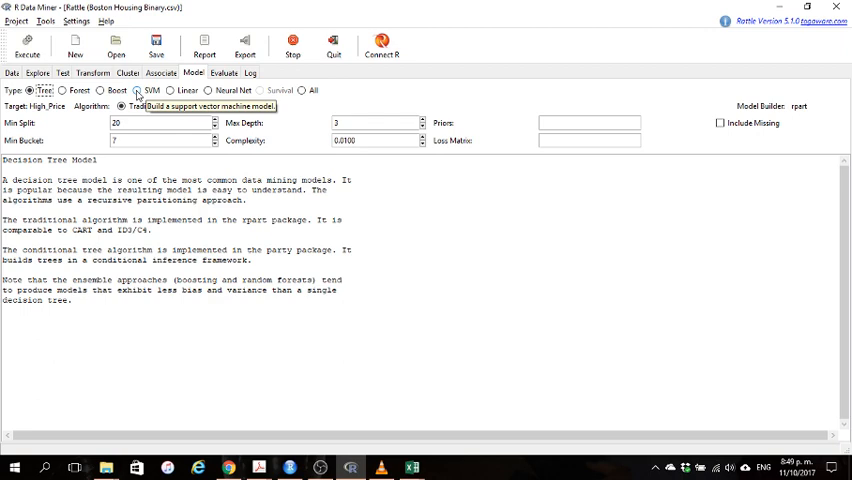
{"action": "left_click", "coordinate": [137, 90]}
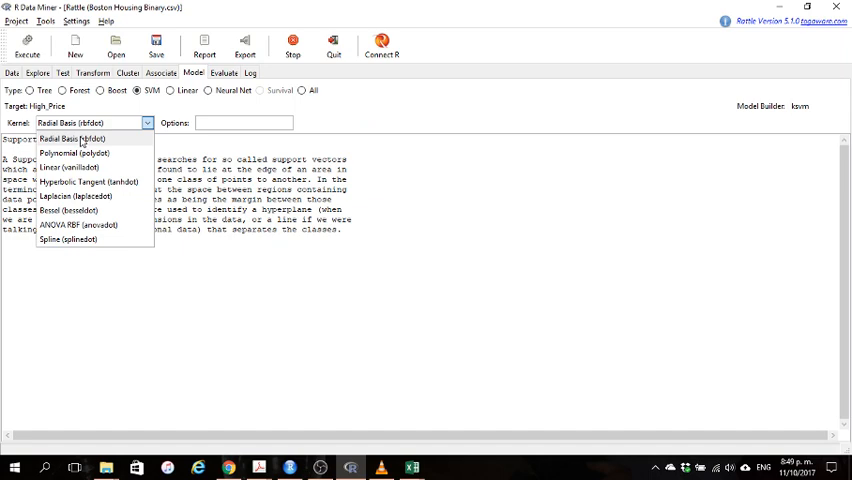
{"action": "left_click", "coordinate": [74, 153]}
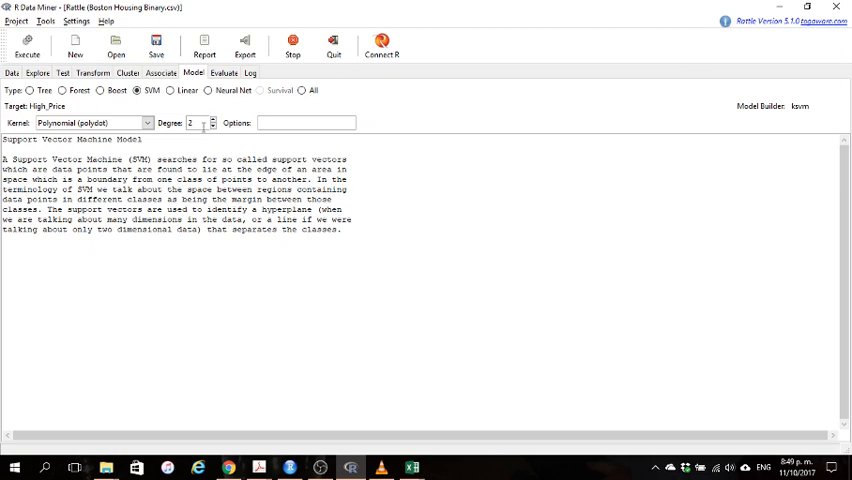
{"action": "left_click", "coordinate": [212, 125]}
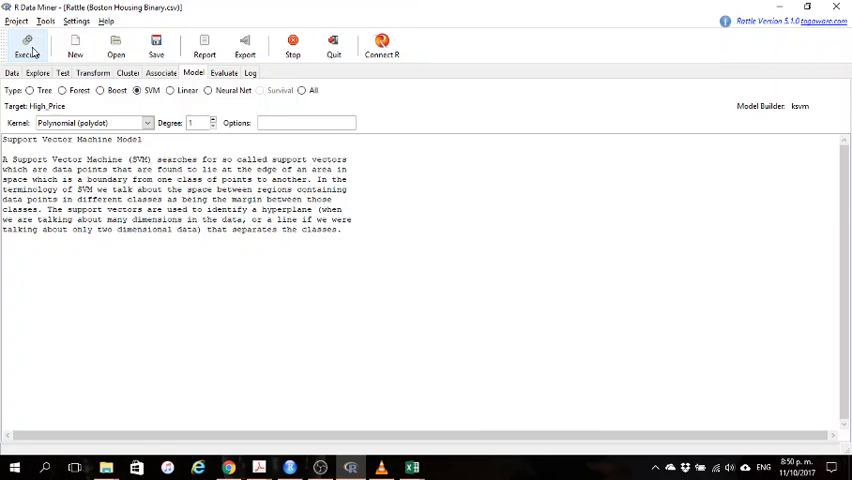
Build the degree-1 polynomial SVM and highlight the SVM type in its summary.
{"action": "left_click", "coordinate": [27, 45]}
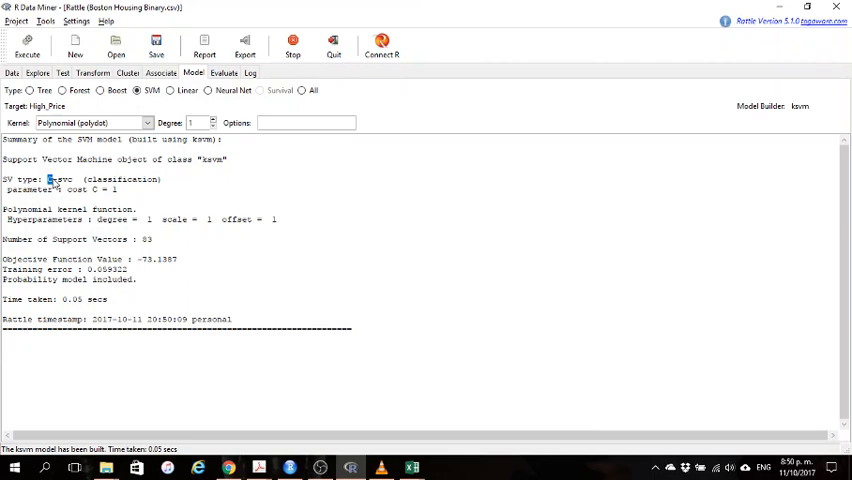
{"action": "double_click", "coordinate": [58, 178]}
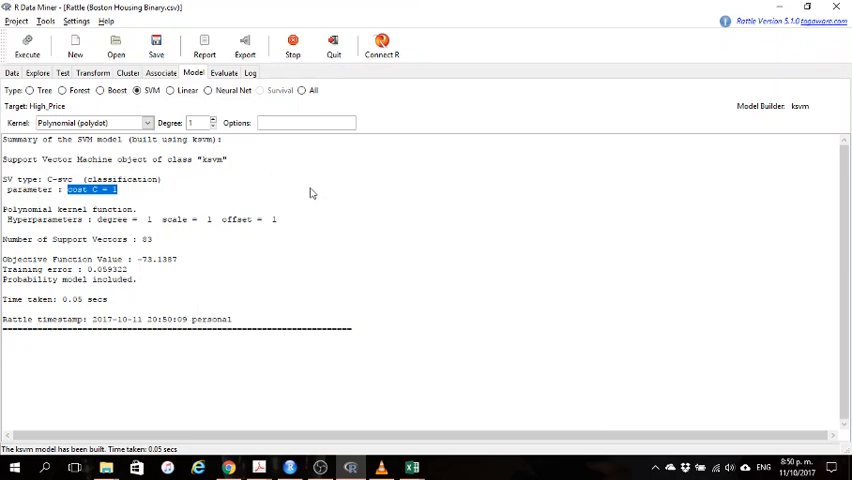
{"action": "left_click", "coordinate": [223, 72]}
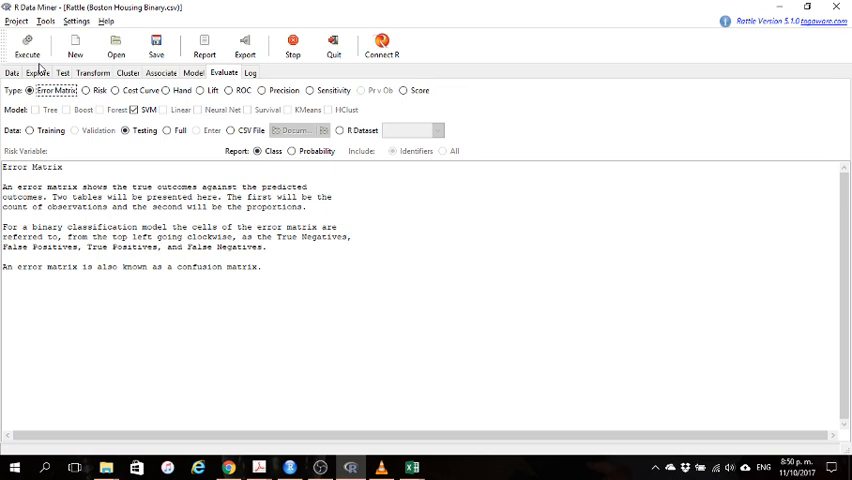
Generate the SVM test-set error matrix, highlight the 6.6% overall error, and switch to Excel.
{"action": "left_click", "coordinate": [27, 42]}
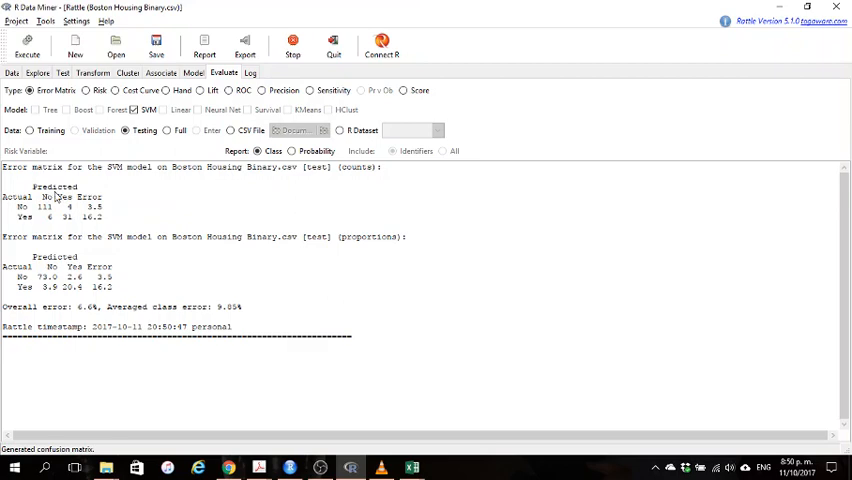
{"action": "double_click", "coordinate": [88, 306]}
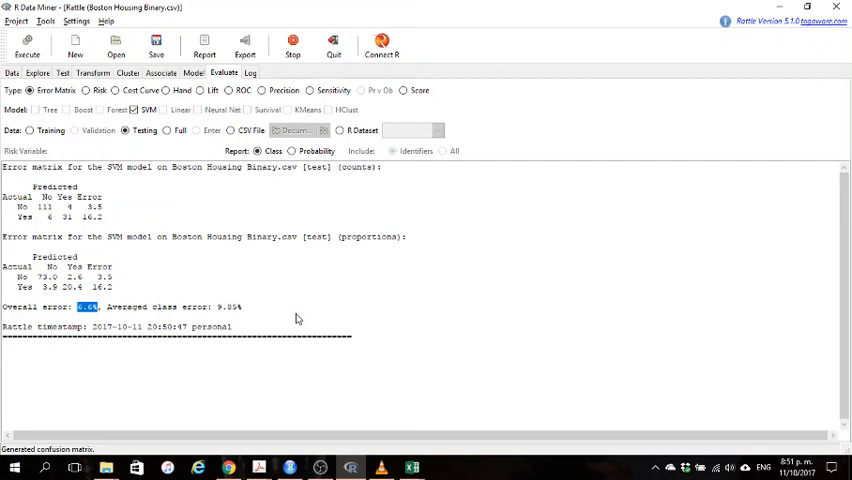
{"action": "left_click", "coordinate": [411, 467]}
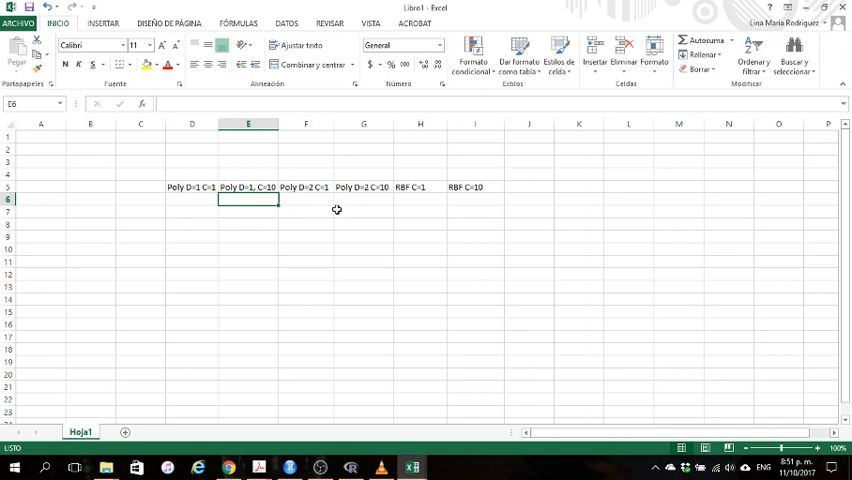
Check the Poly D=1 C=1 and Poly D=1, C=10 headings in row 5.
{"action": "left_click", "coordinate": [191, 187]}
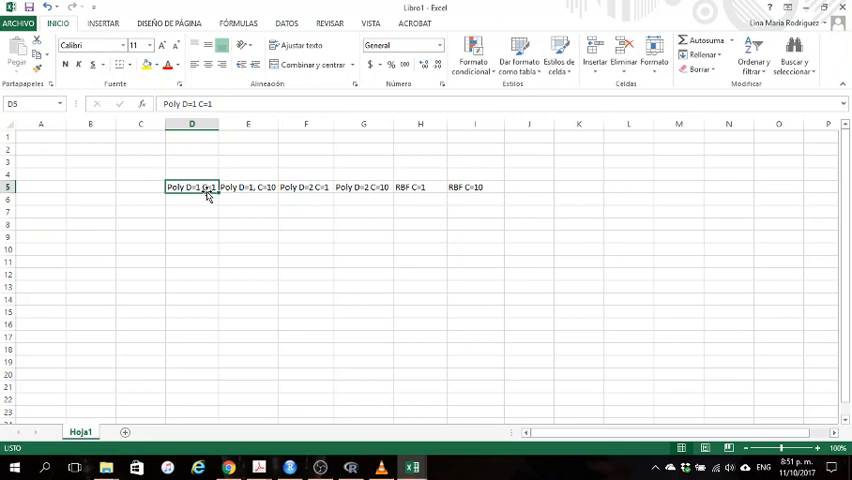
{"action": "left_click", "coordinate": [248, 187]}
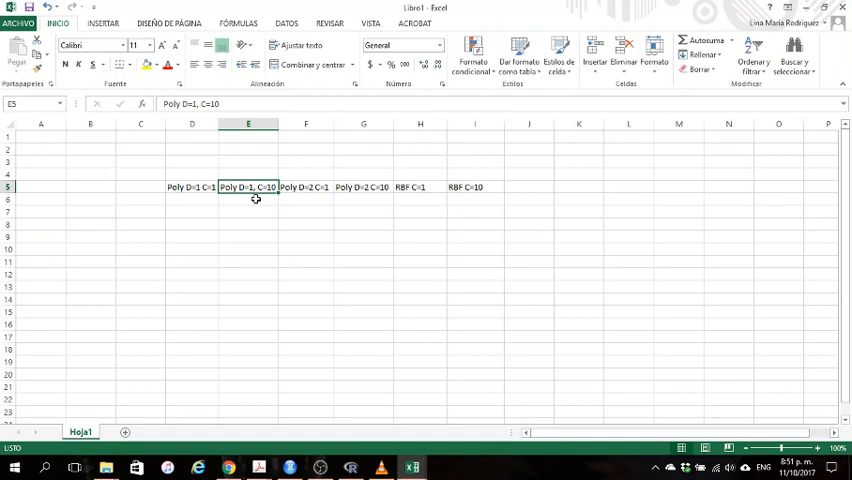
{"action": "mouse_move", "coordinate": [240, 197]}
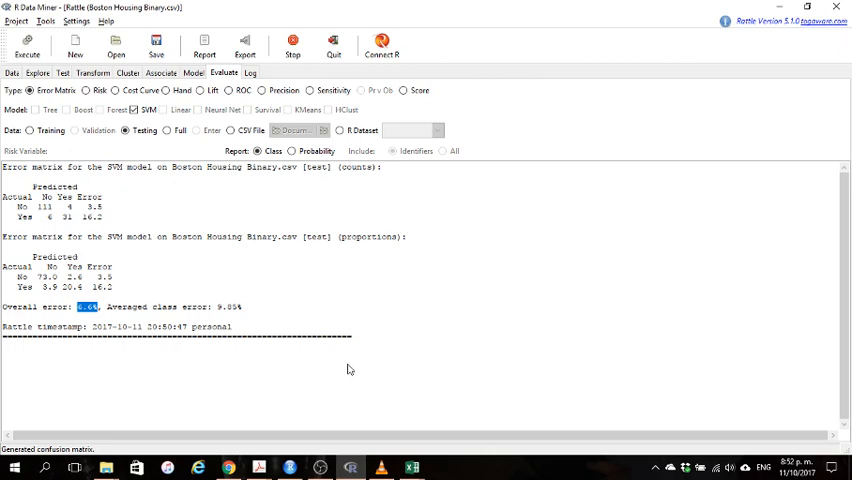
Rebuild the degree-1 polynomial SVM with C-svc options and cost C = 10.
{"action": "left_click", "coordinate": [193, 72]}
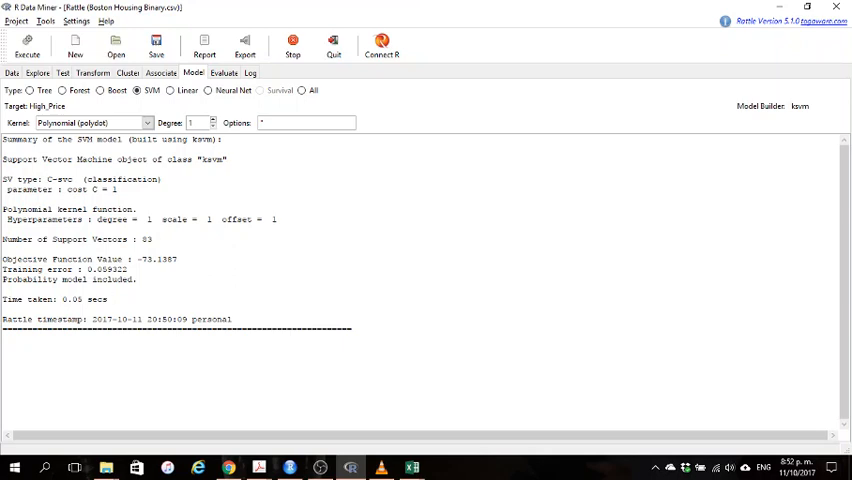
{"action": "type", "text": "C-SV"}
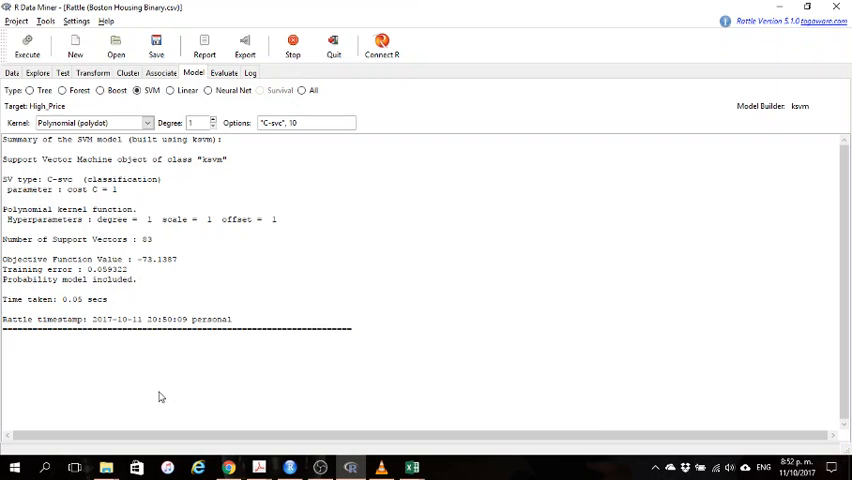
{"action": "left_click", "coordinate": [27, 40]}
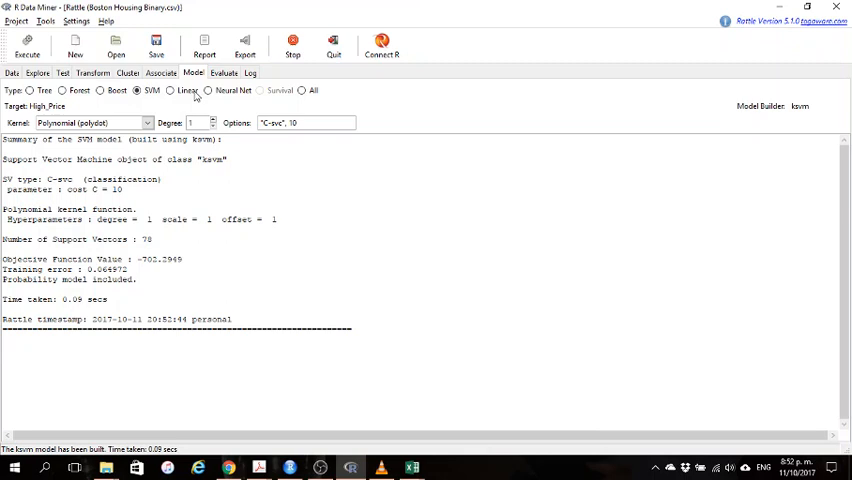
{"action": "left_click", "coordinate": [224, 73]}
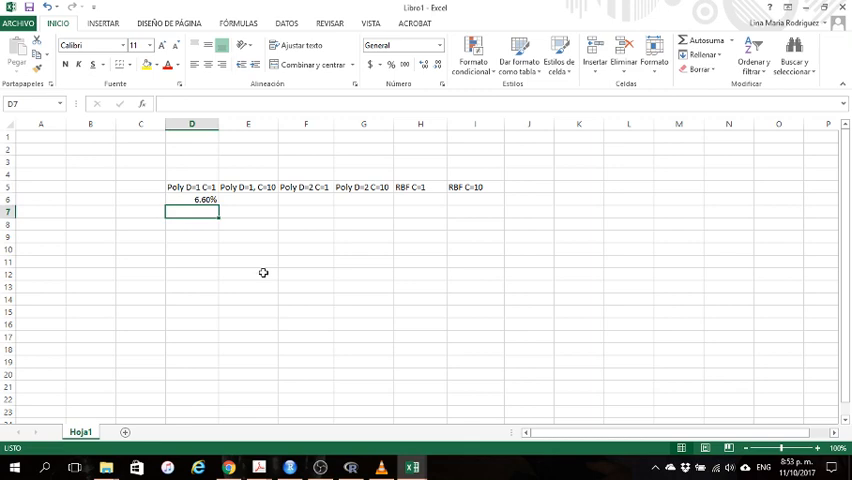
Enter 6.6% as the test error under Poly D=1, C=10.
{"action": "type", "text": "6.6%"}
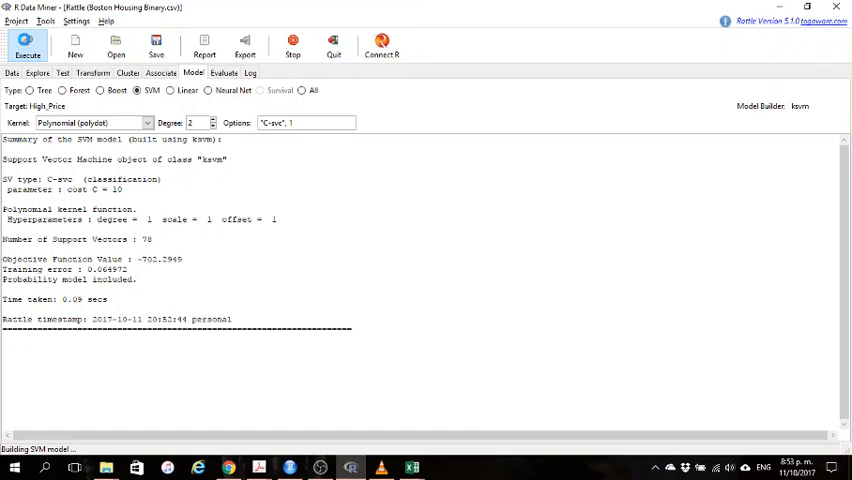
Evaluate the degree-2 polynomial SVMs on testing data at costs 1 (8.6% error) and 10.
{"action": "left_click", "coordinate": [224, 72]}
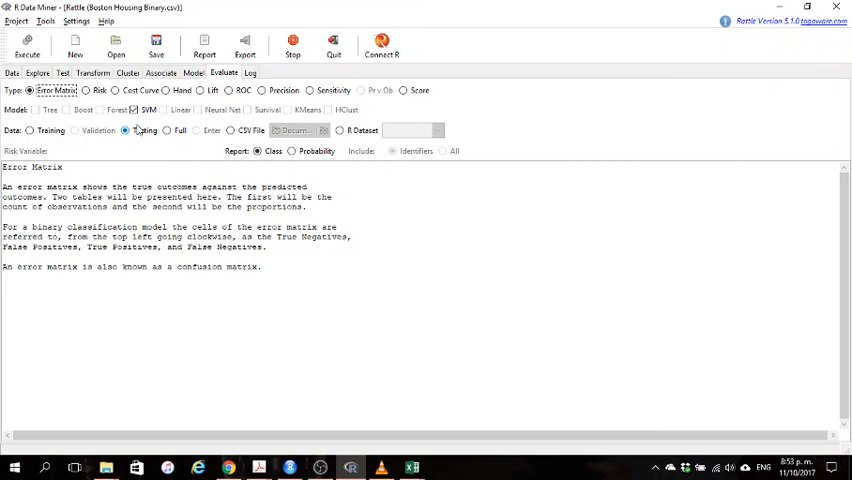
{"action": "left_click", "coordinate": [27, 44]}
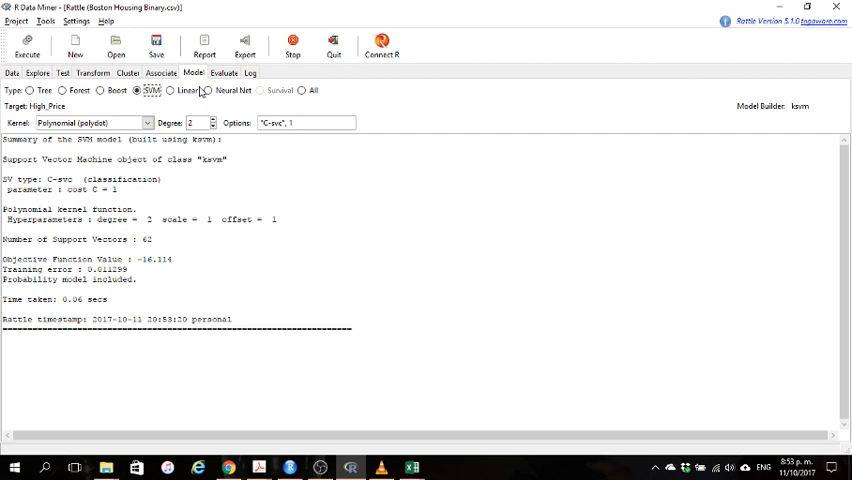
{"action": "left_click", "coordinate": [223, 72]}
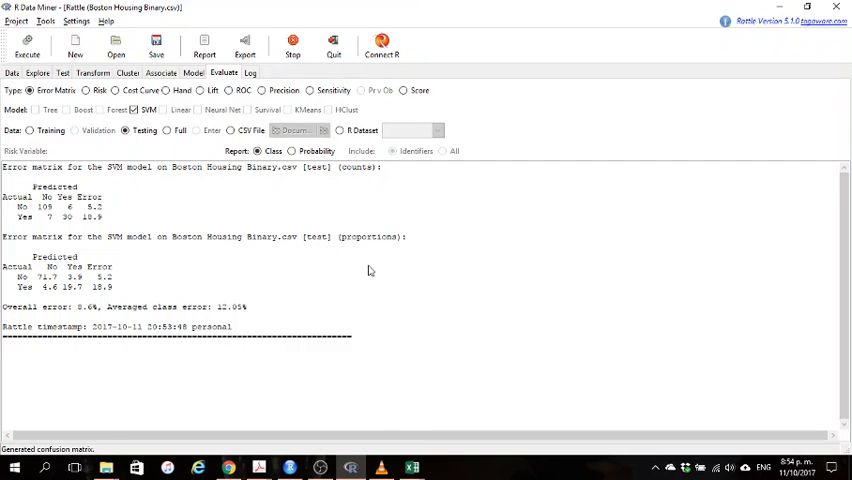
{"action": "left_click", "coordinate": [194, 72]}
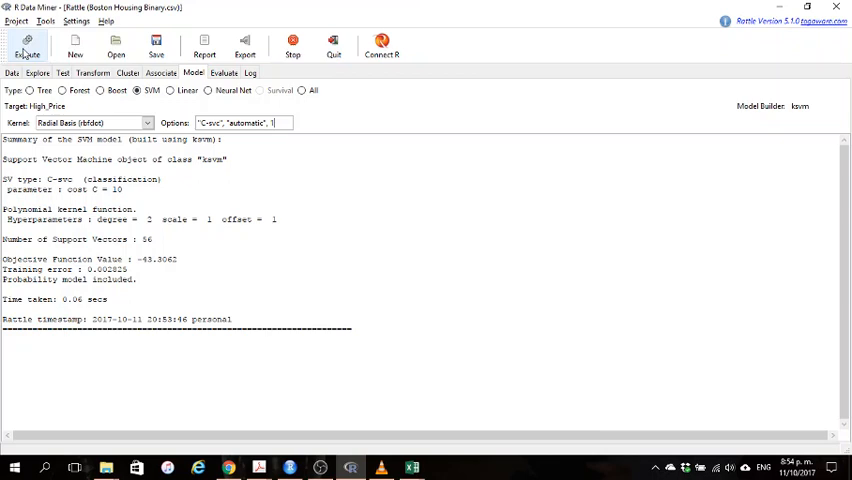
Fit the rbfdot SVM with cost 1, giving 118 support vectors, and reach the Evaluate page.
{"action": "left_click", "coordinate": [27, 44]}
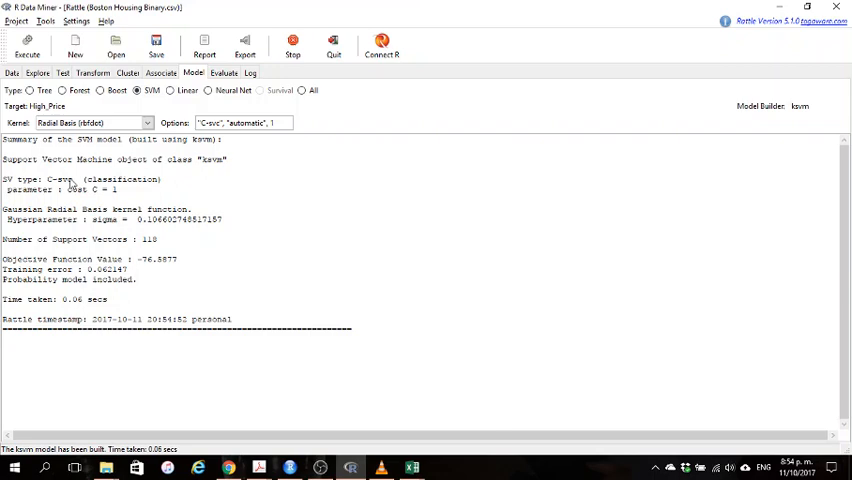
{"action": "mouse_move", "coordinate": [89, 230]}
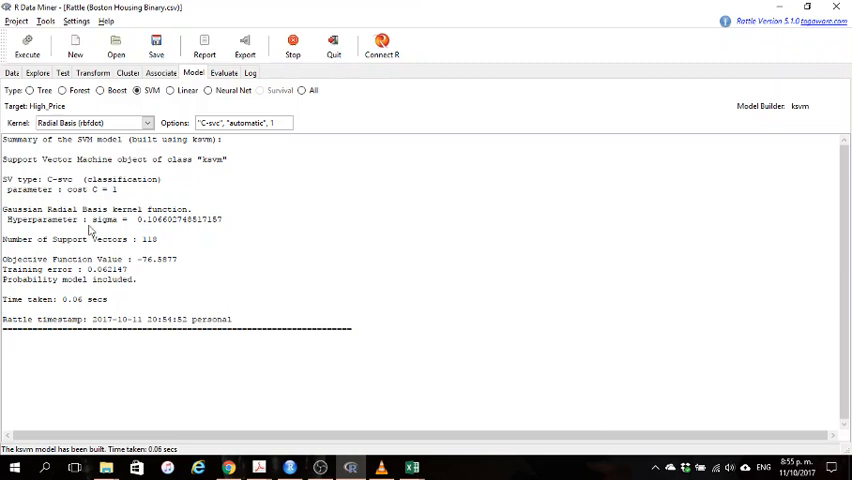
{"action": "left_click", "coordinate": [223, 72]}
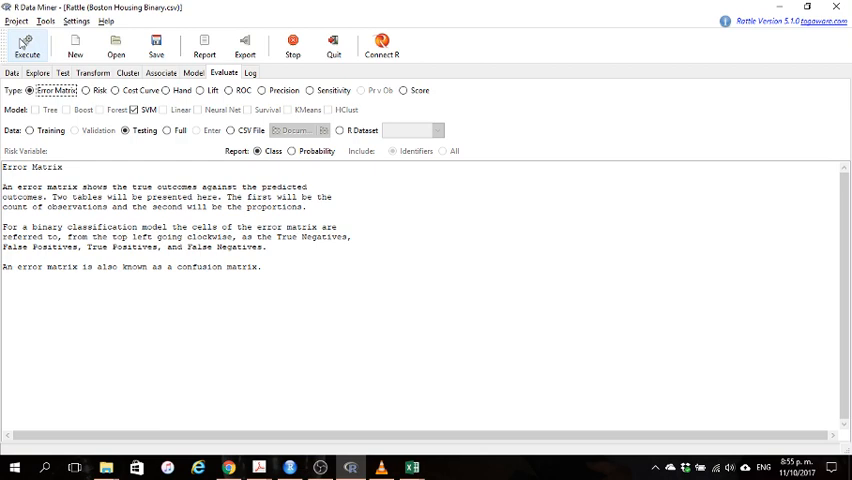
Compute the radial-basis SVM test-set error matrix and begin entering 4.6% in Excel.
{"action": "left_click", "coordinate": [27, 43]}
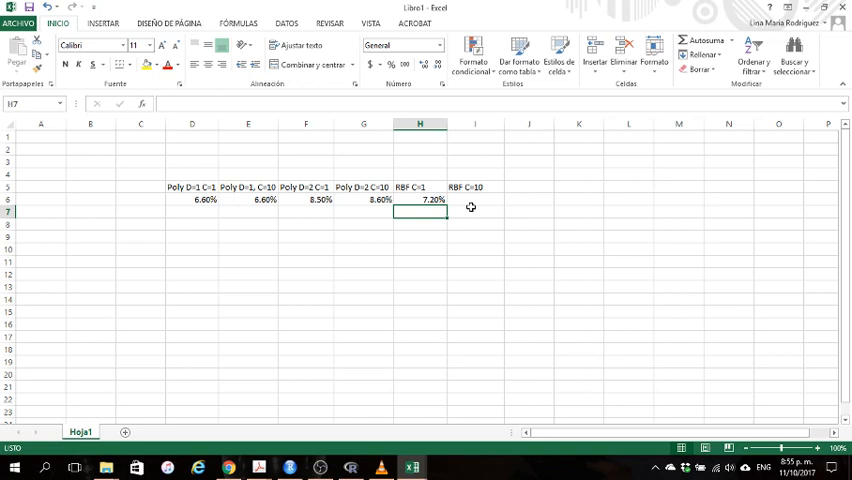
{"action": "type", "text": "4.60%"}
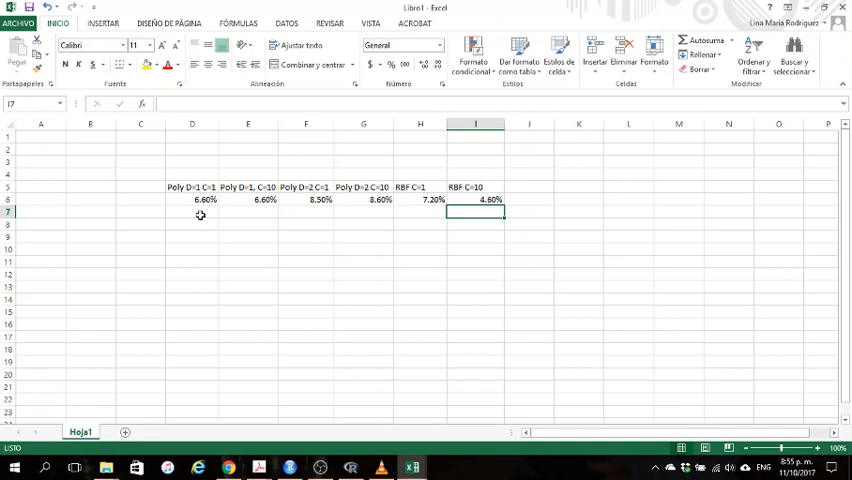
{"action": "mouse_move", "coordinate": [475, 193]}
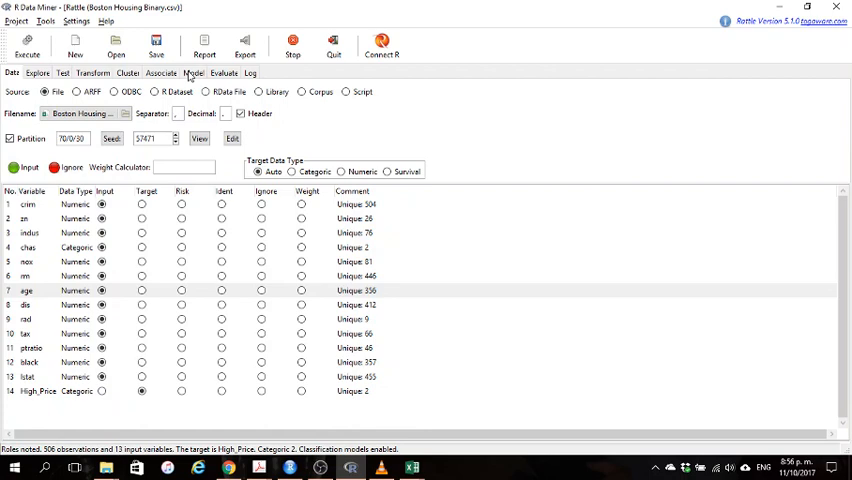
Return to Rattle's model-building page.
{"action": "left_click", "coordinate": [193, 72]}
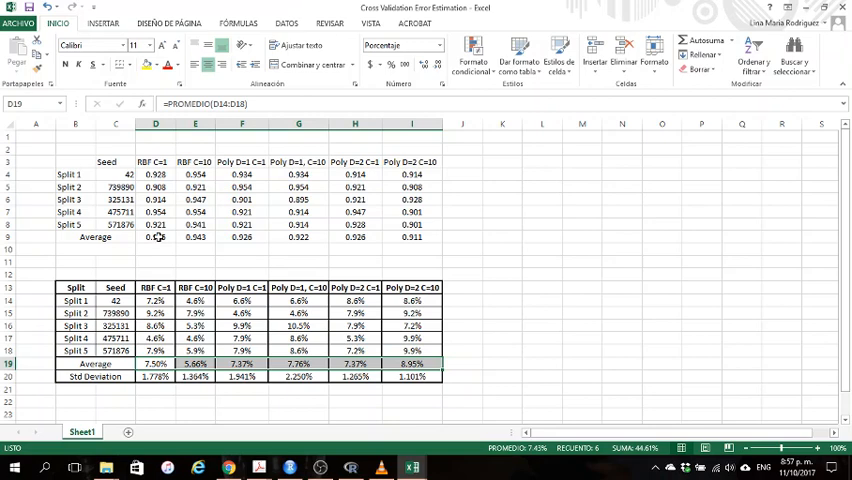
Confirm RBF C=10 has the lowest average error (5.66%) and switch back to Rattle.
{"action": "left_click", "coordinate": [154, 237]}
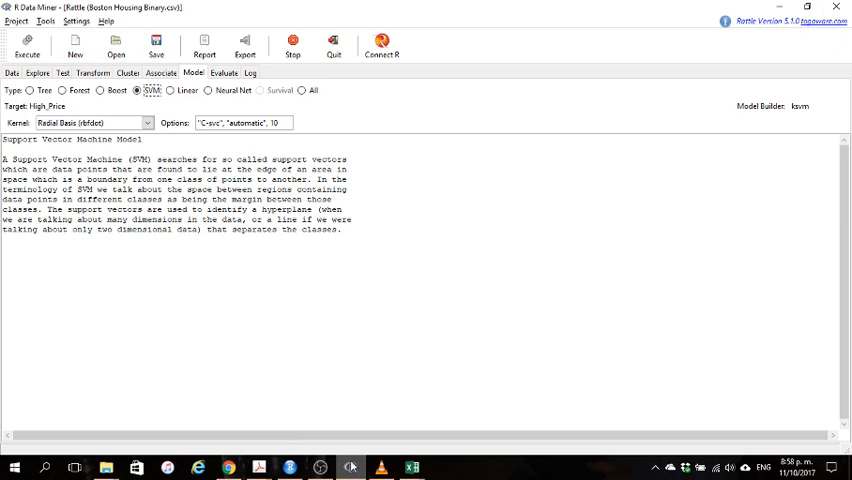
Partition the Boston Housing data 70/0/30 into training and testing only, ready for modelling.
{"action": "left_click", "coordinate": [11, 72]}
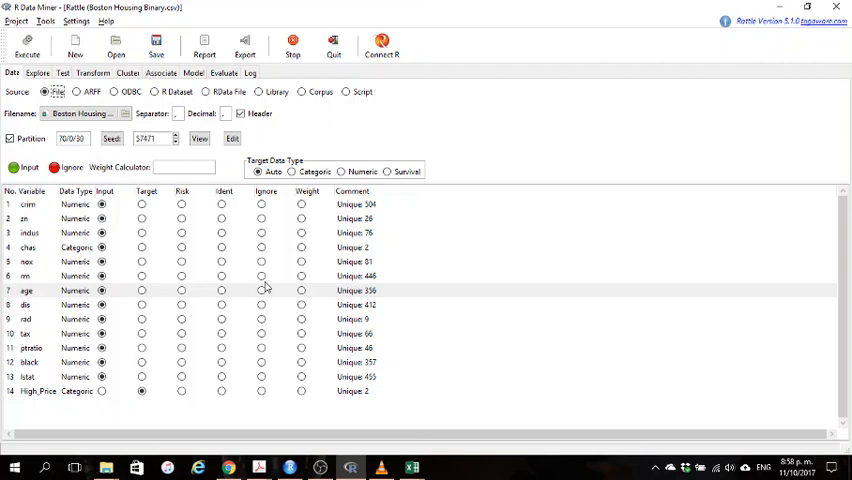
{"action": "left_click", "coordinate": [224, 72]}
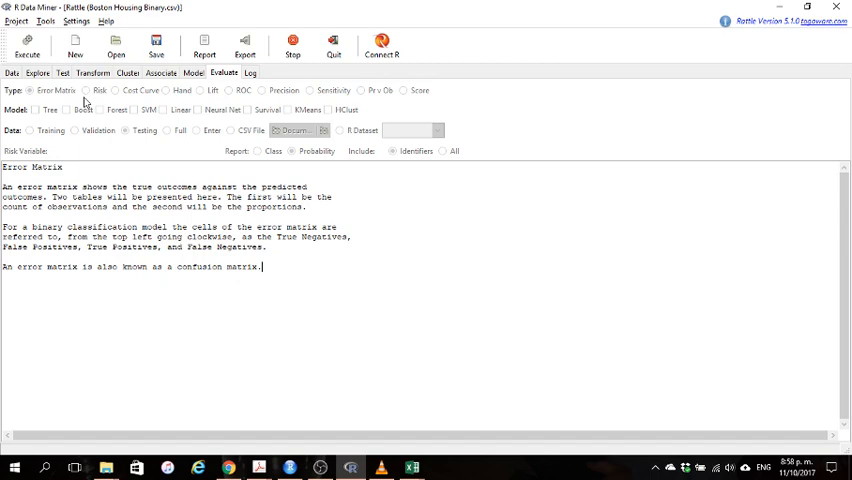
{"action": "left_click", "coordinate": [193, 72]}
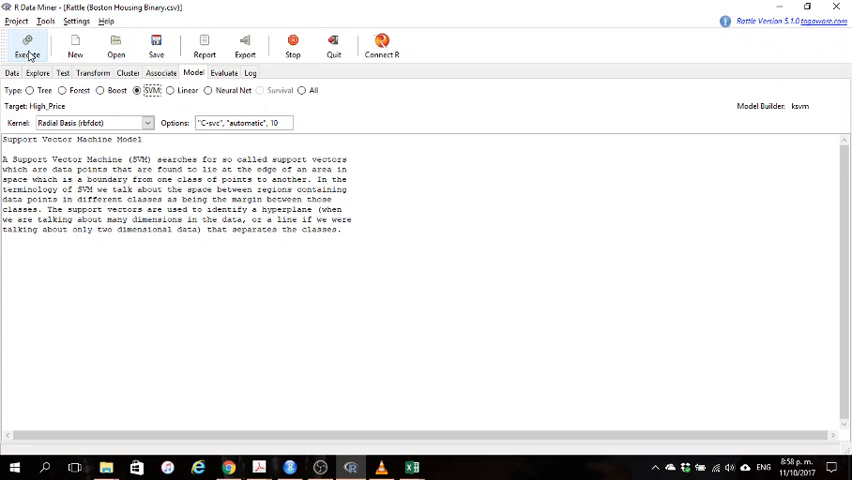
{"action": "left_click", "coordinate": [223, 73]}
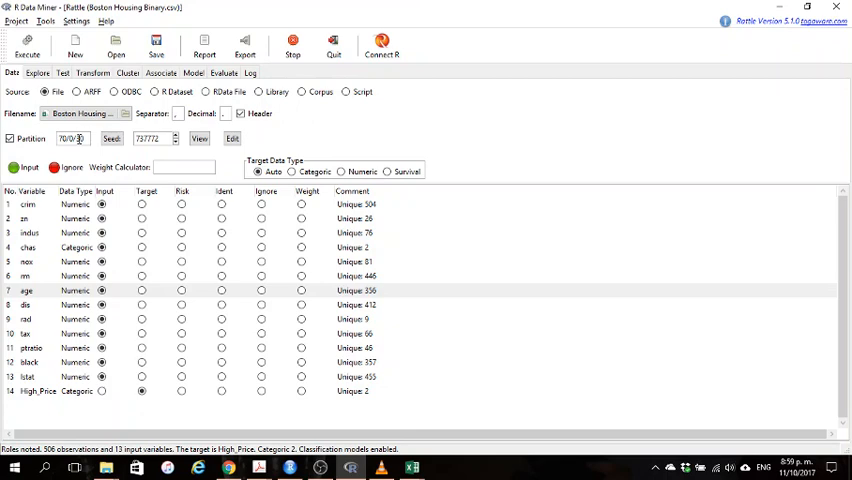
{"action": "left_click", "coordinate": [193, 73]}
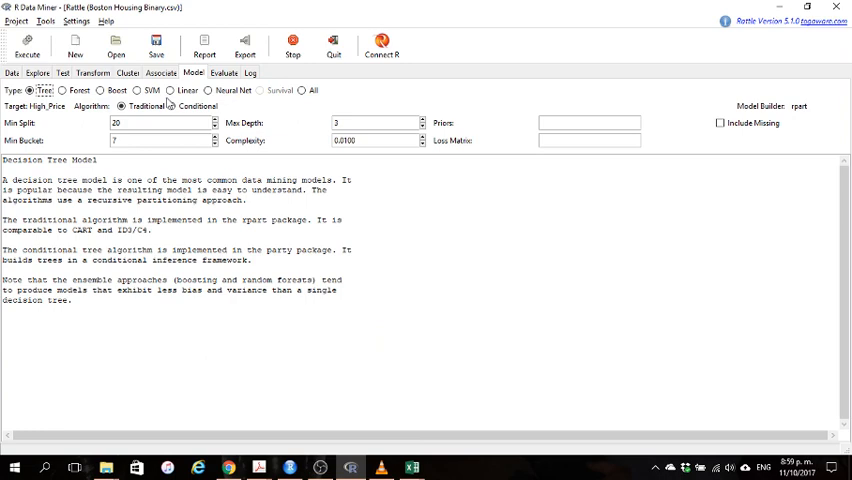
Build a radial-basis SVM (57 support vectors) and a logistic regression model for High_Price.
{"action": "left_click", "coordinate": [138, 90]}
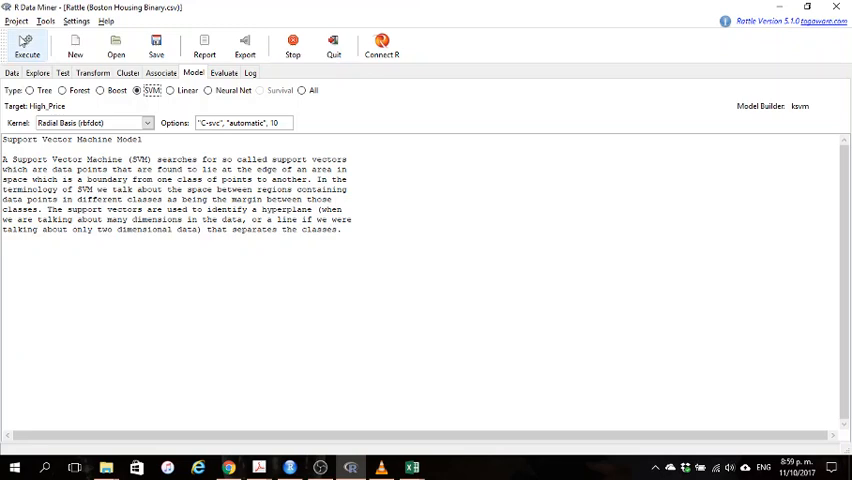
{"action": "left_click", "coordinate": [27, 45]}
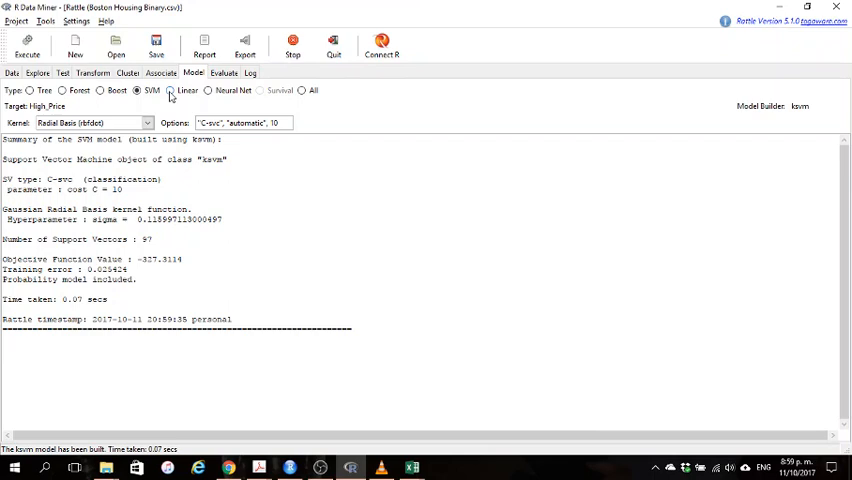
{"action": "left_click", "coordinate": [169, 90]}
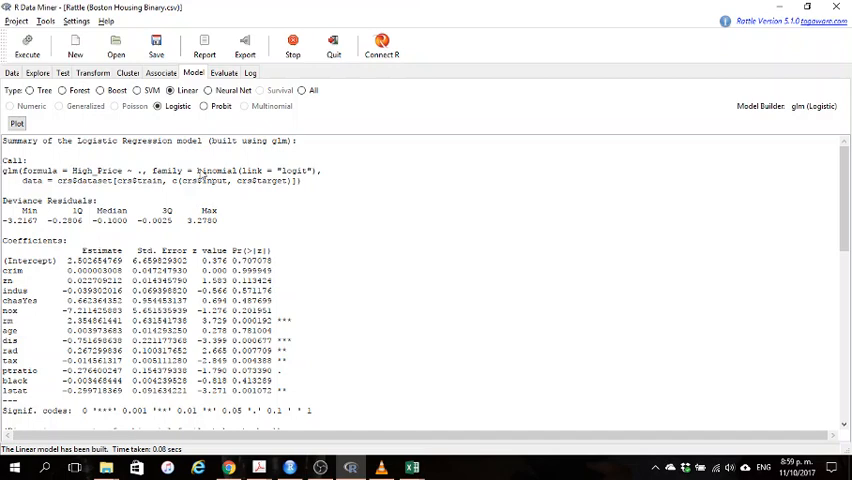
{"action": "left_click", "coordinate": [223, 72]}
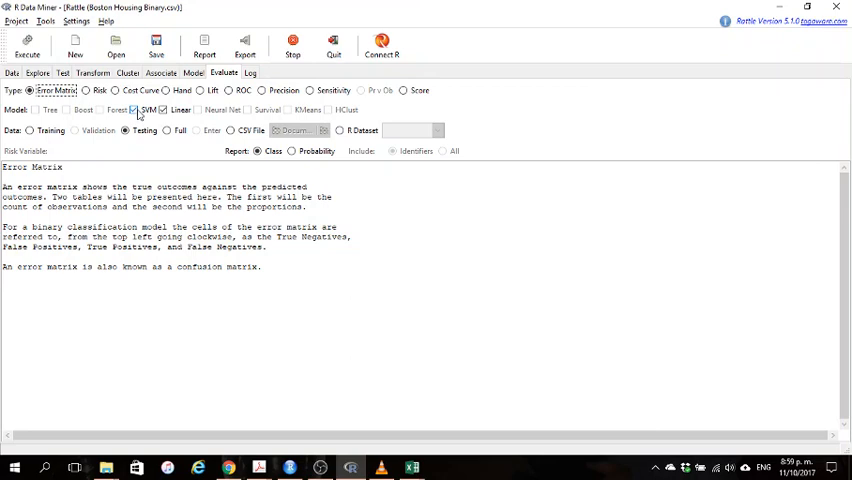
Generate test-set error matrices for the SVM (6.5% overall error) and logistic models.
{"action": "left_click", "coordinate": [133, 110]}
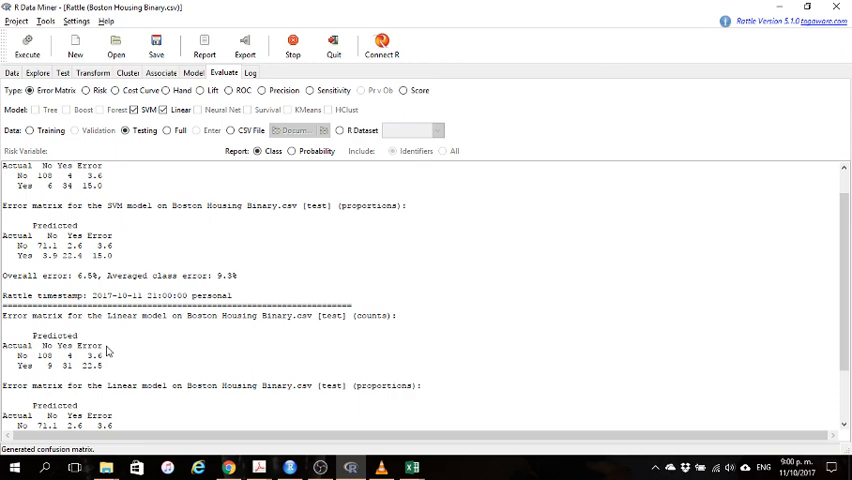
{"action": "scroll", "scroll_direction": "down", "scroll_amount": 3}
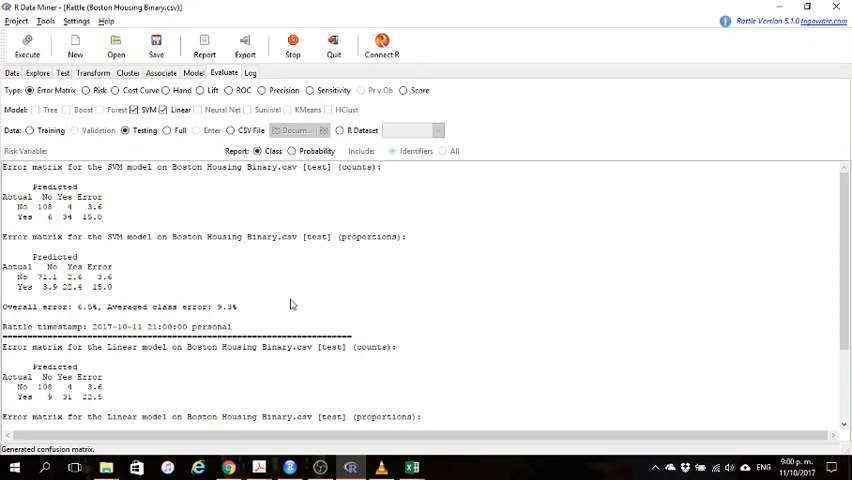
{"action": "mouse_move", "coordinate": [451, 136]}
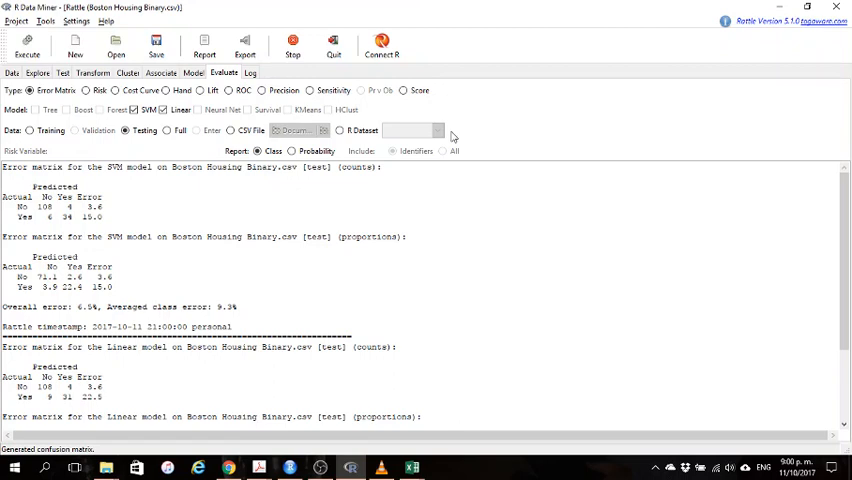
{"action": "left_click", "coordinate": [404, 90]}
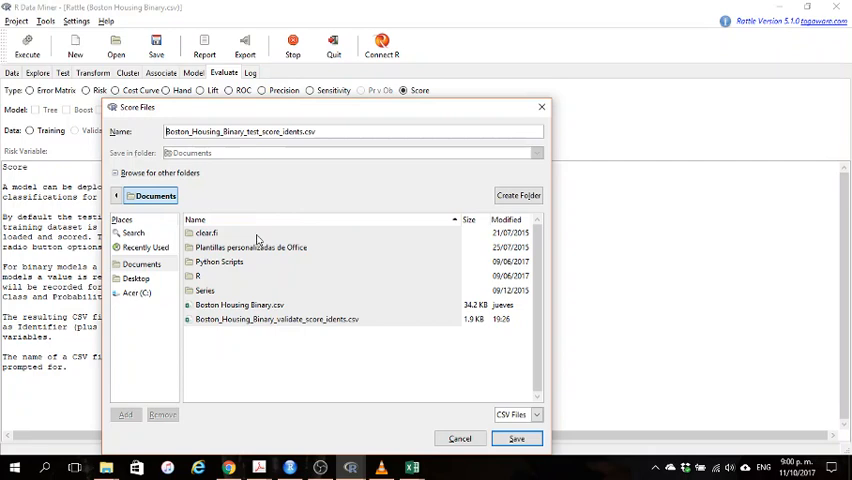
Save the ksvm and glm model scores as a CSV file in Documents.
{"action": "left_click", "coordinate": [516, 438]}
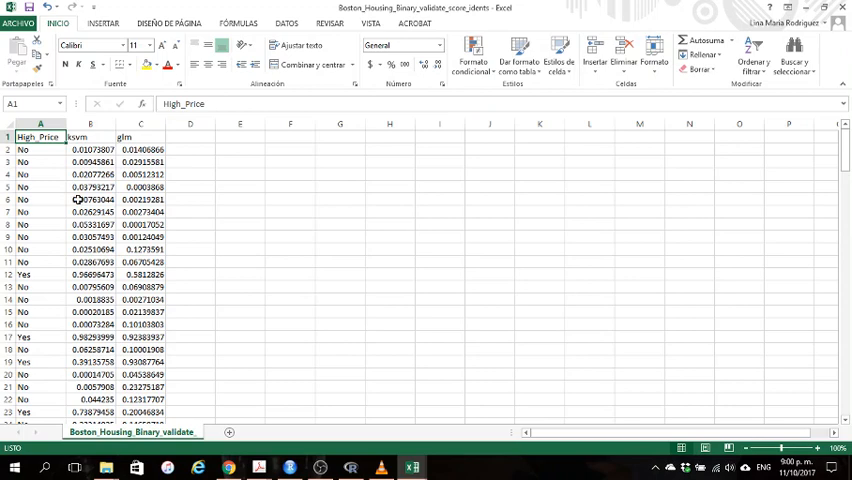
Open the scores CSV in Excel and inspect the first ksvm probability in B2.
{"action": "left_click", "coordinate": [91, 149]}
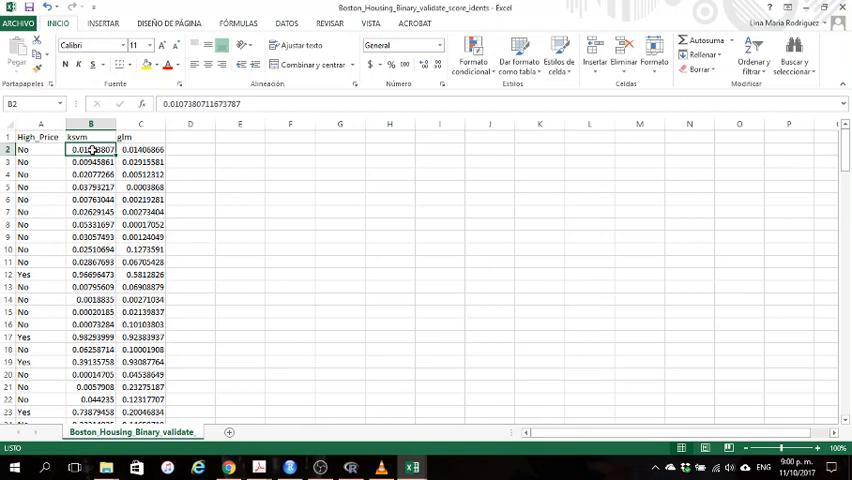
{"action": "left_click", "coordinate": [140, 149]}
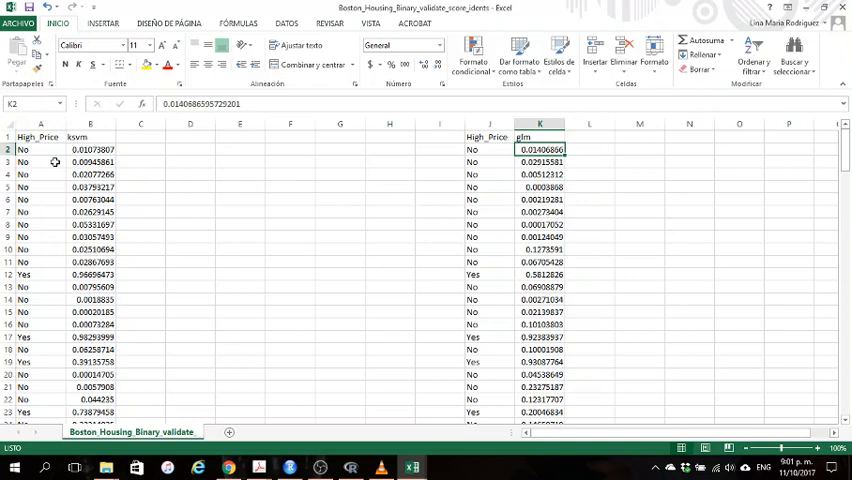
Move High_Price and the glm probabilities into their own table in columns J and K.
{"action": "left_click", "coordinate": [90, 149]}
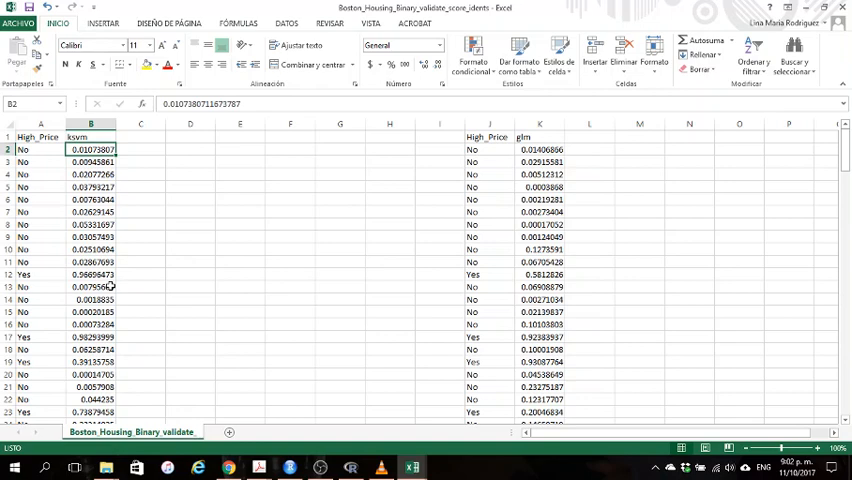
{"action": "mouse_move", "coordinate": [568, 336]}
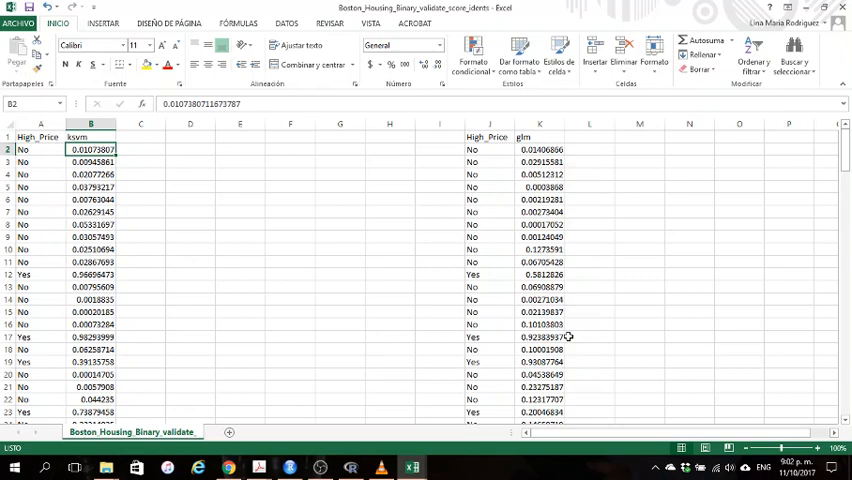
{"action": "mouse_move", "coordinate": [533, 337]}
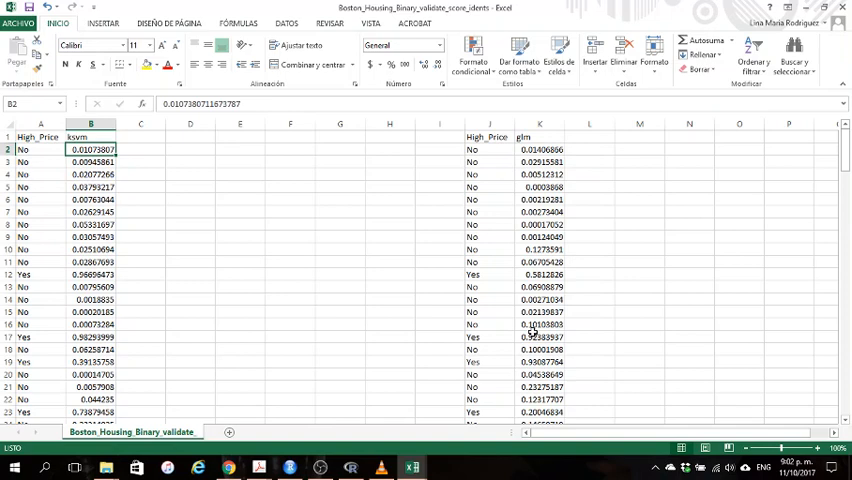